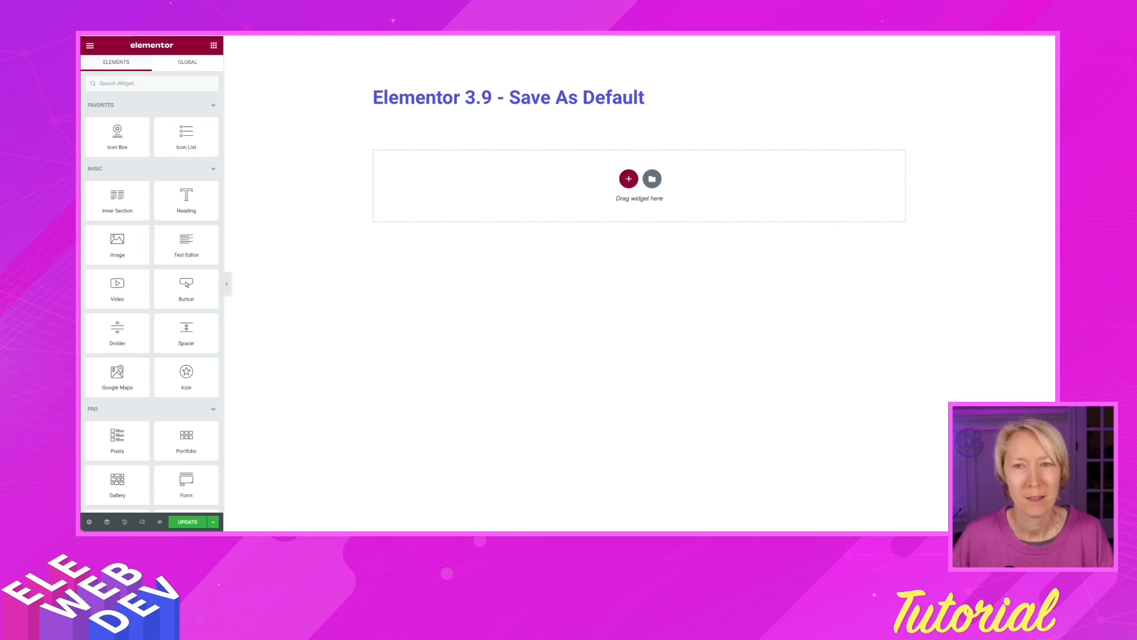
mouse_move(193, 144)
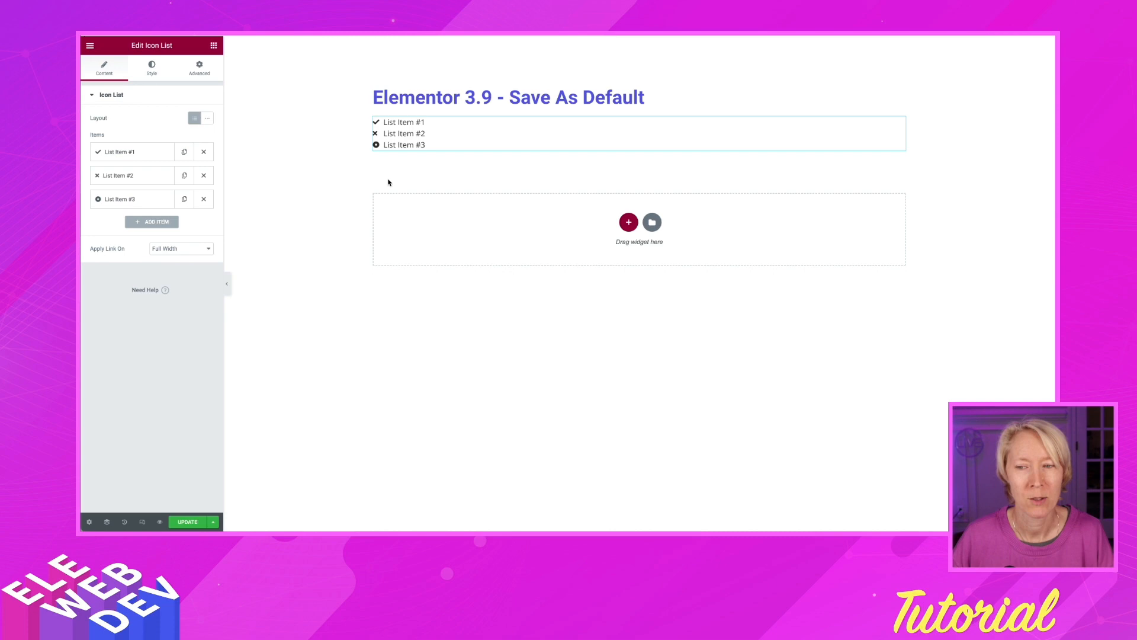
Step: Set the icon list's Icon Color to the Blue Purple global colour instead of black
click(403, 134)
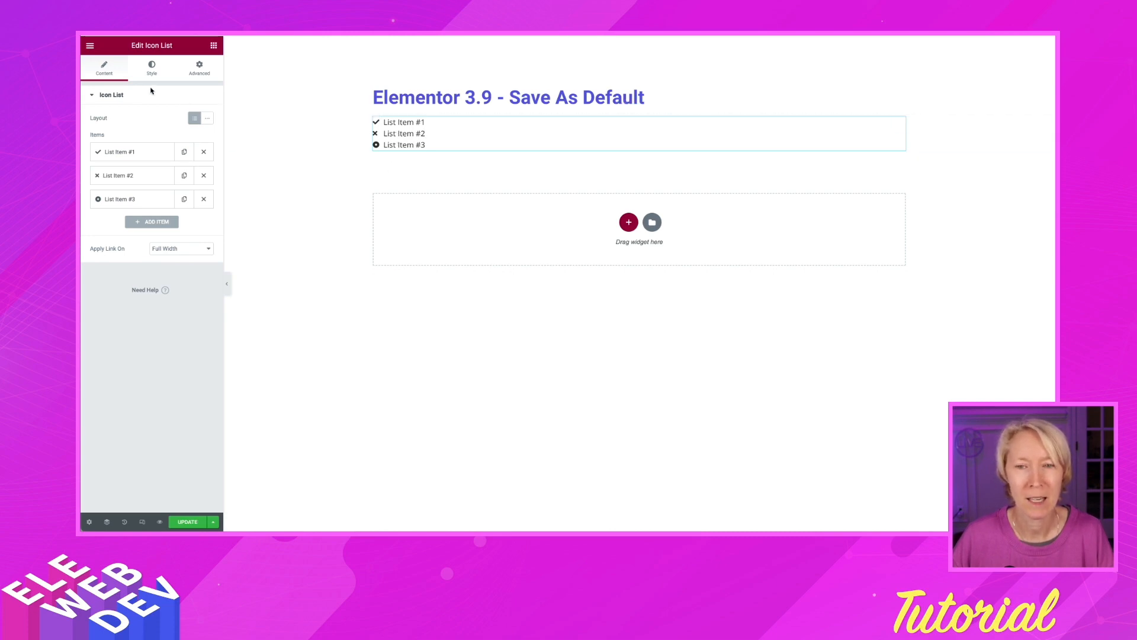
click(152, 66)
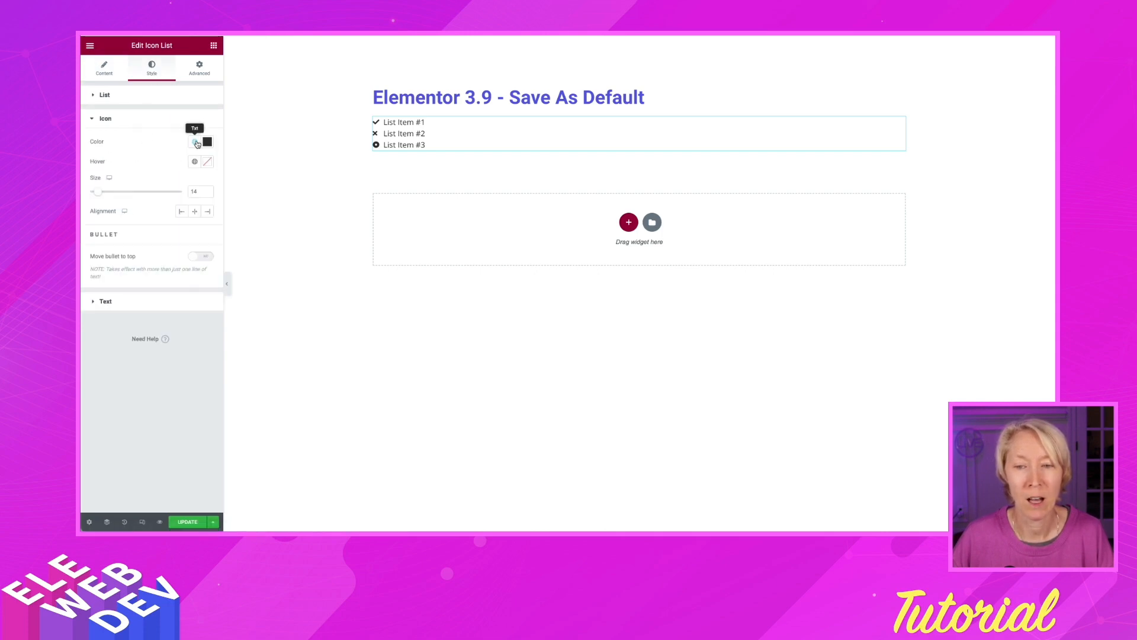
click(196, 141)
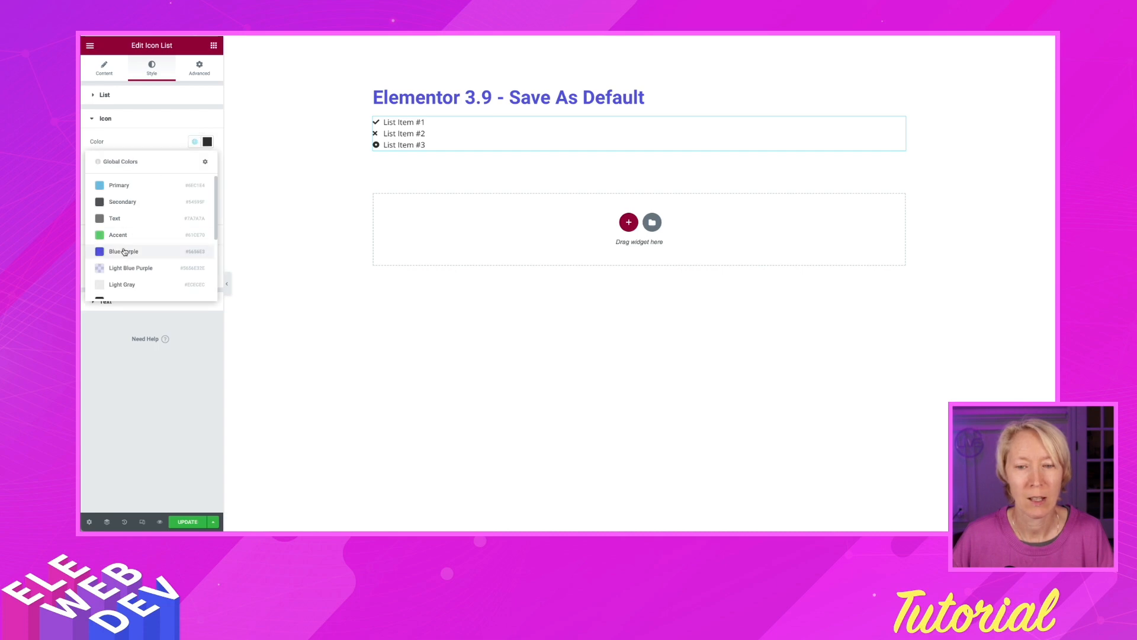
click(122, 251)
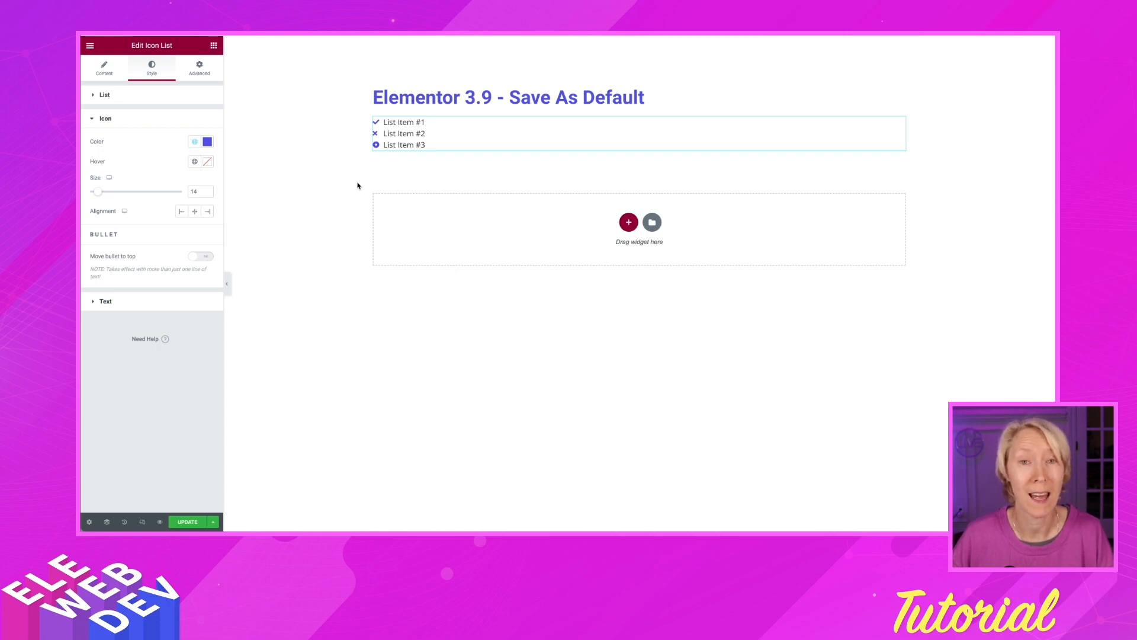
click(424, 144)
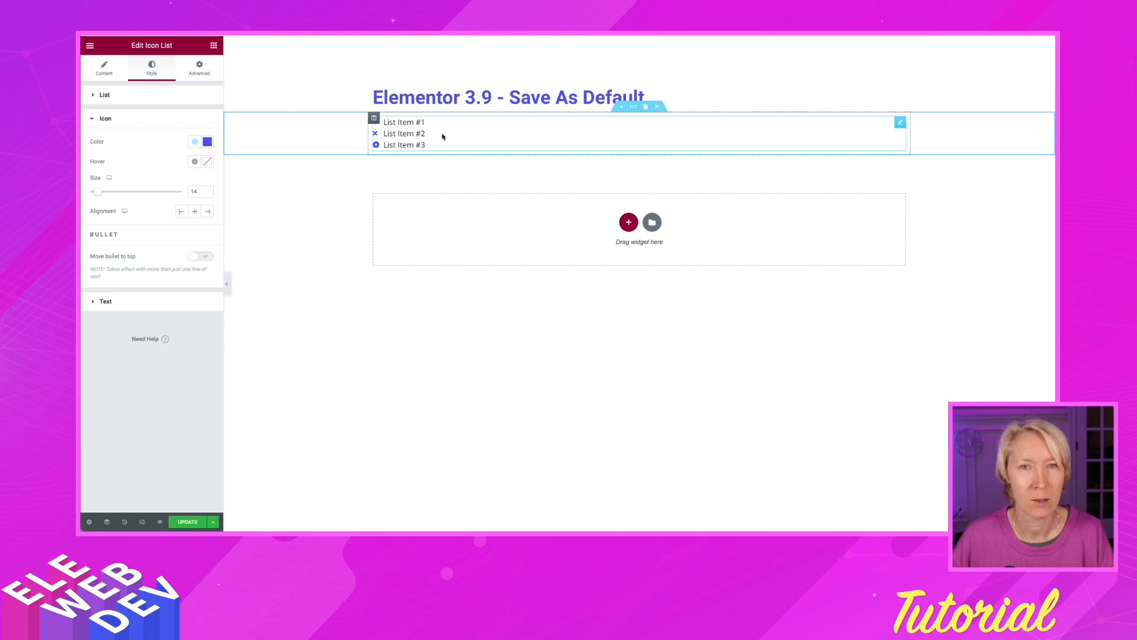
Step: Save the Blue Purple icon list styling as the widget default and return to the Elements panel
right_click(442, 136)
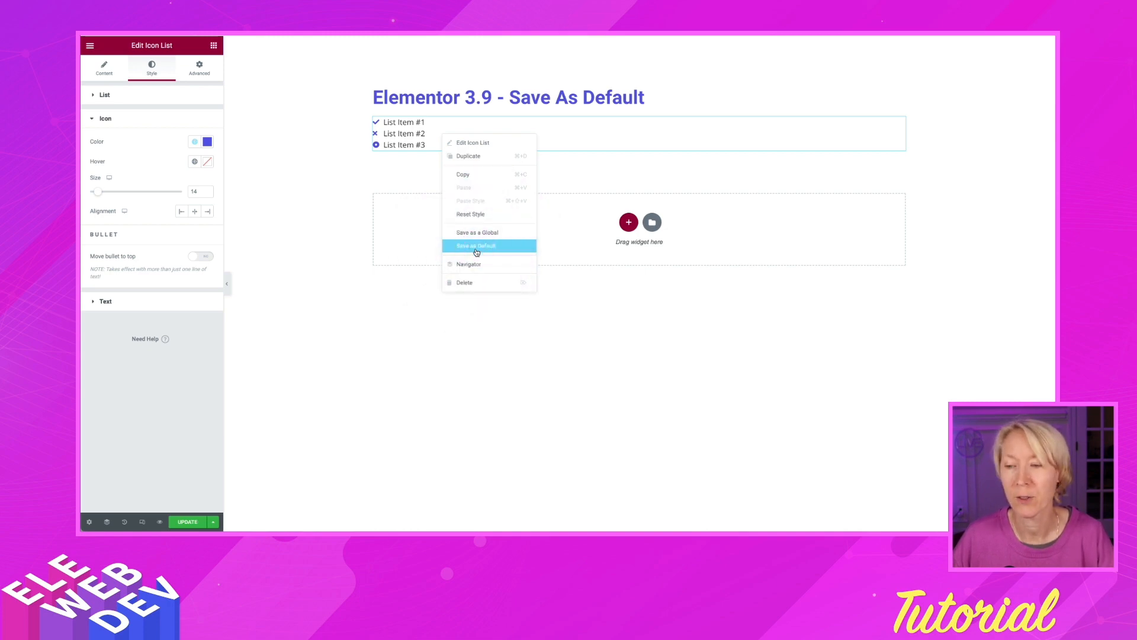
click(475, 246)
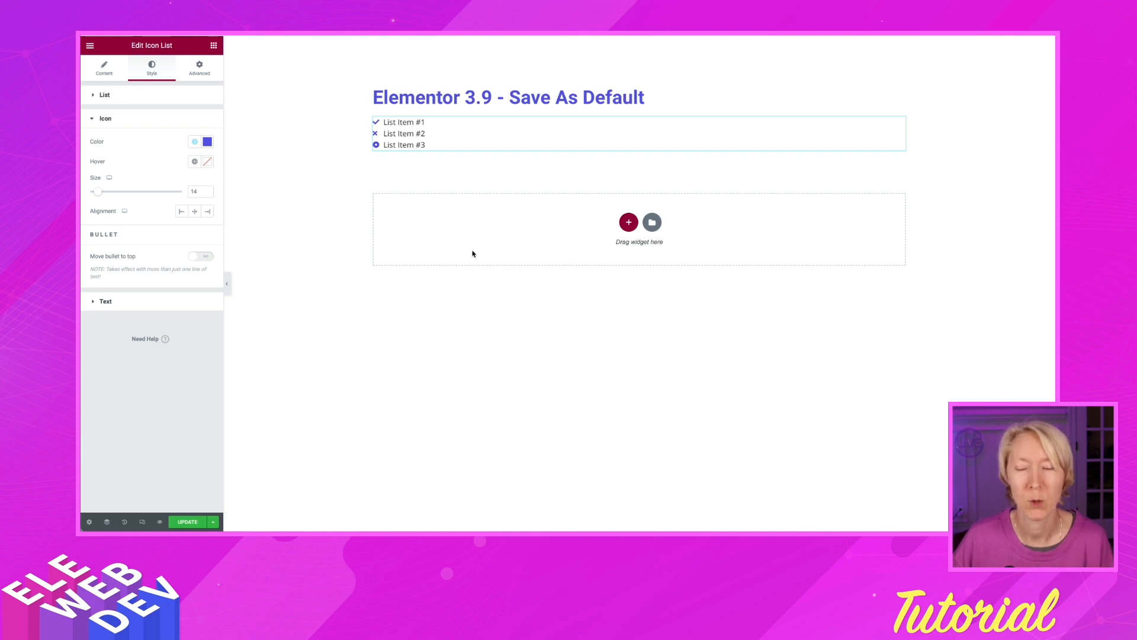
mouse_move(439, 218)
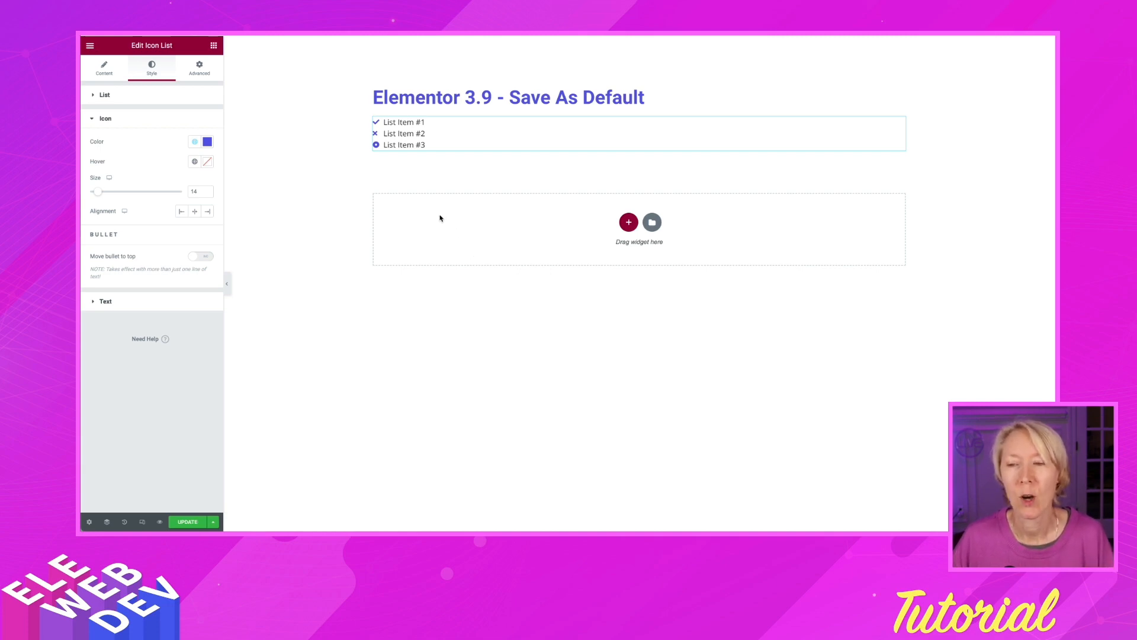
mouse_move(289, 165)
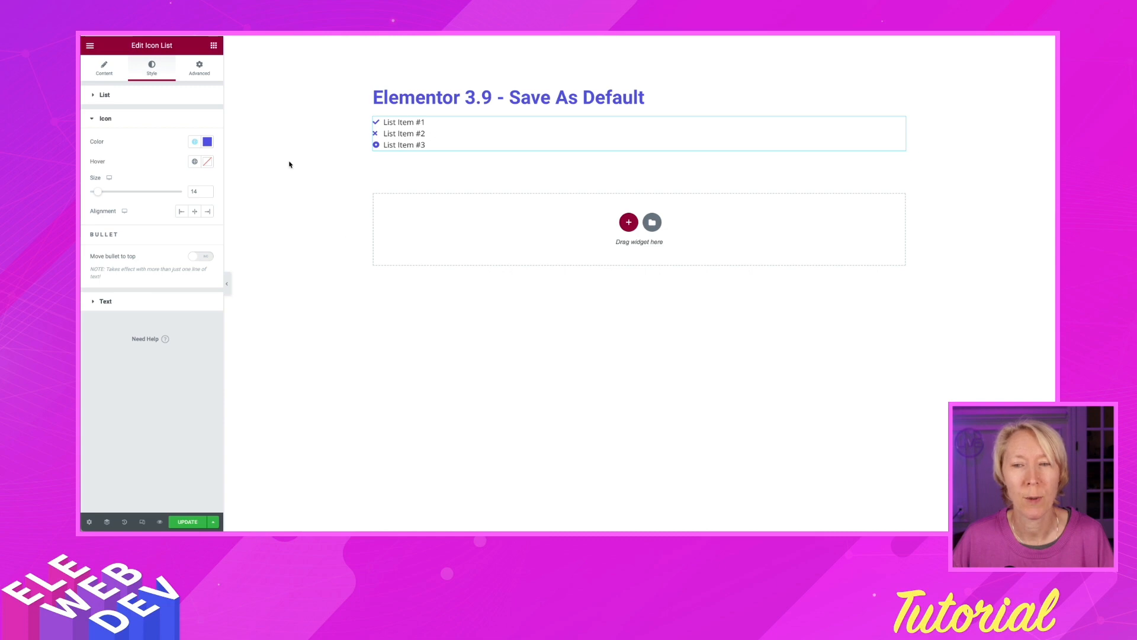
click(214, 45)
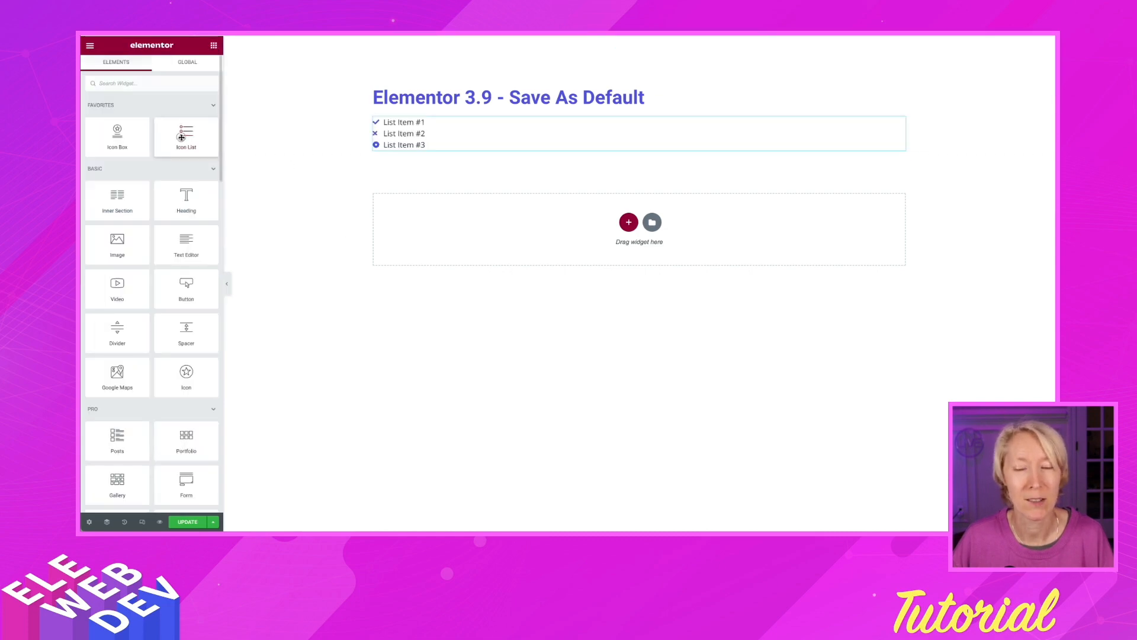
Step: Add a second Icon List below the first, arriving with Blue Purple icons
drag(186, 136, 428, 149)
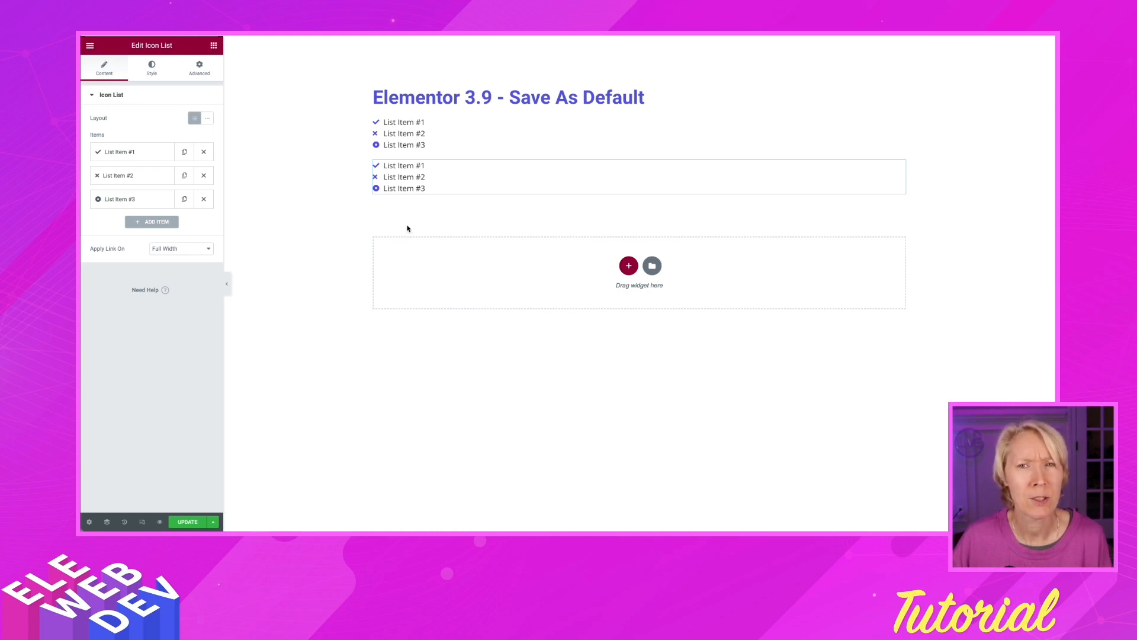
mouse_move(403, 225)
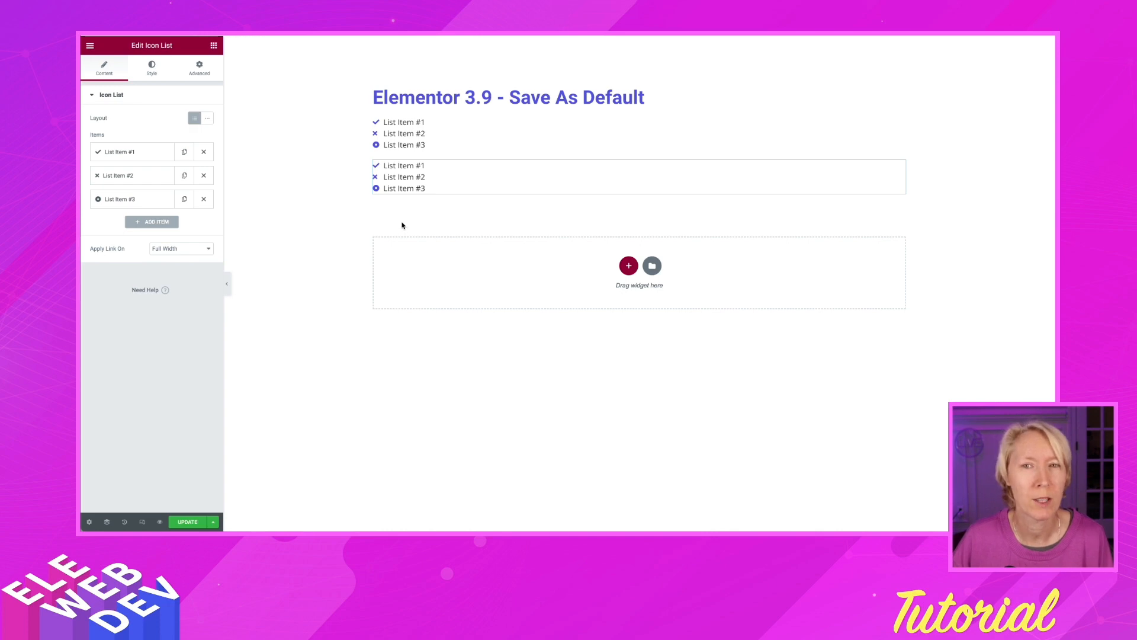
click(404, 177)
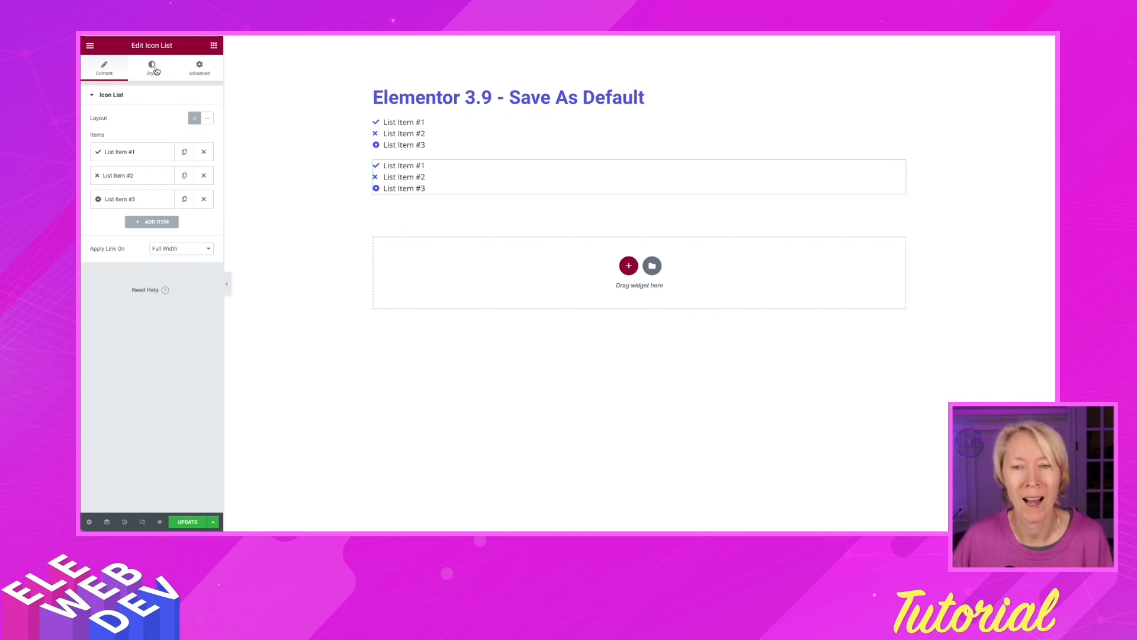
Step: Unlink the global colour on the second list and return its Icon Color to black
click(150, 68)
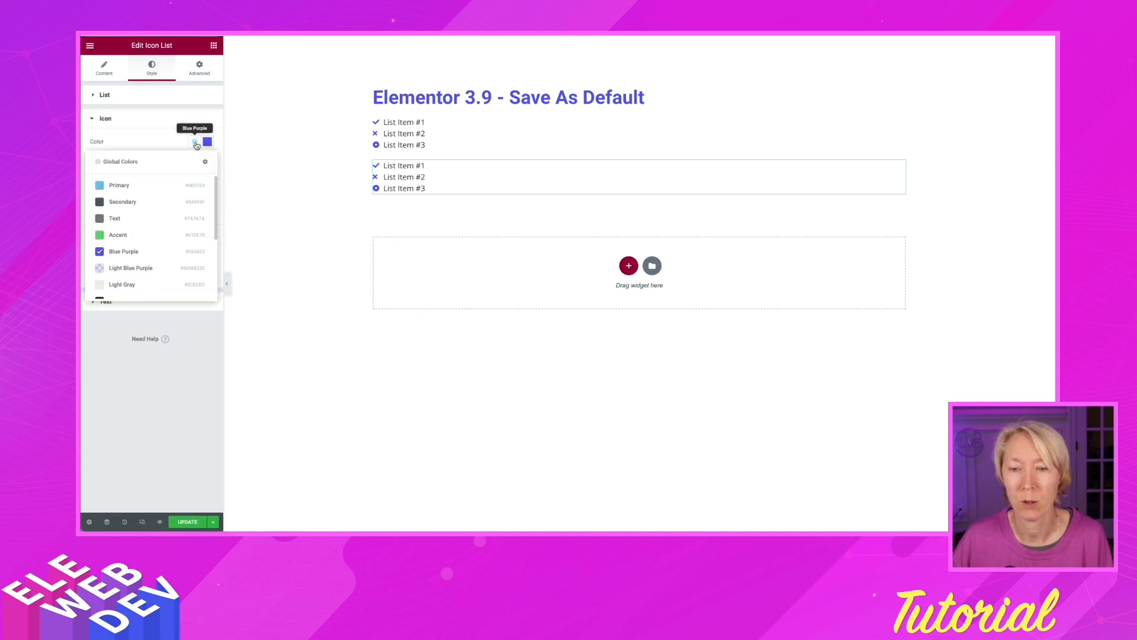
click(100, 235)
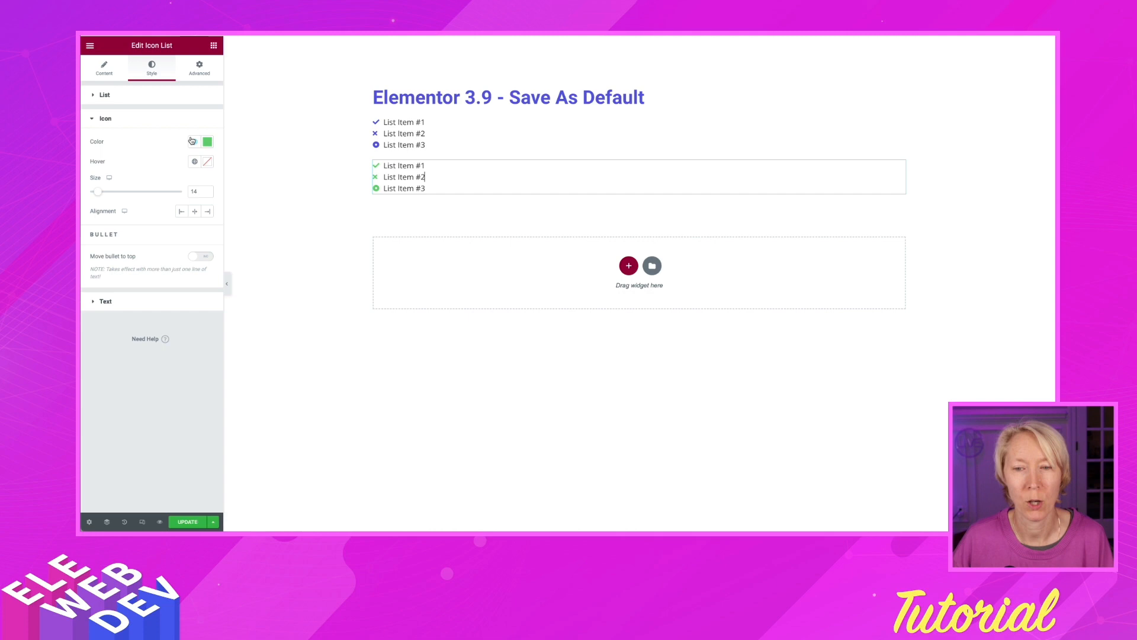
click(195, 141)
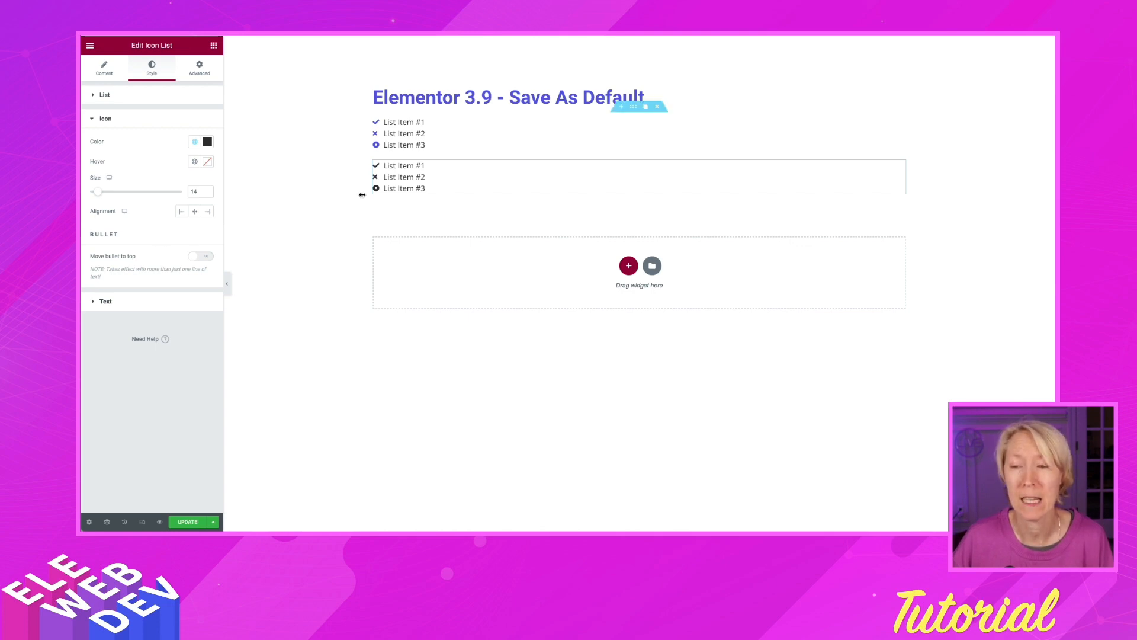
Step: Save black icons as the Icon List default and drop another Icon List below the second
right_click(404, 176)
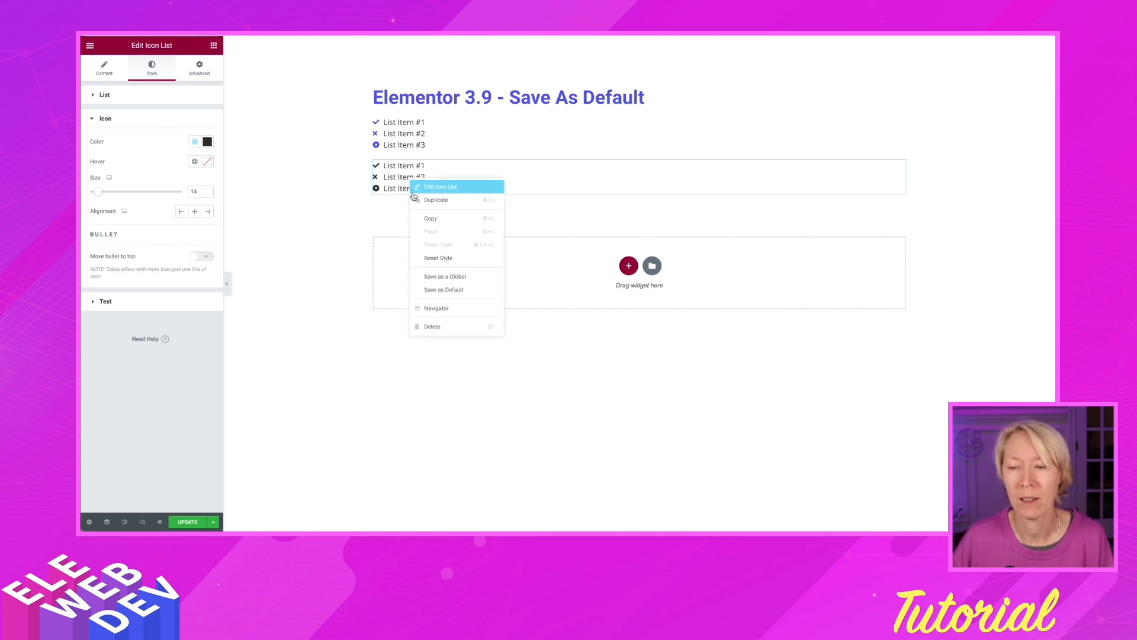
mouse_move(443, 289)
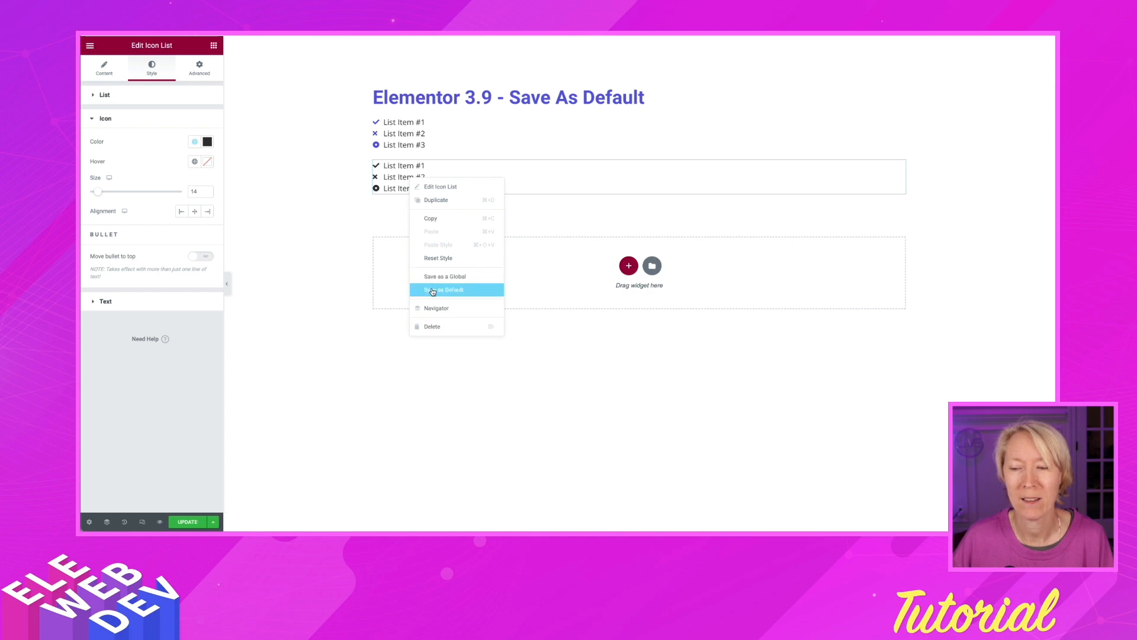
click(442, 289)
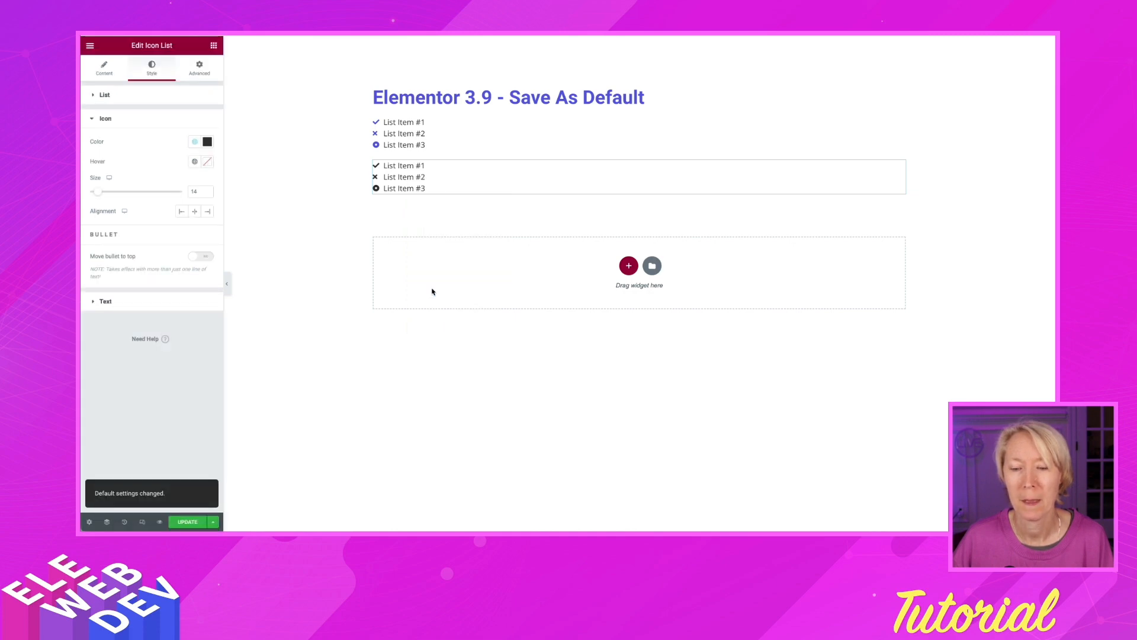
mouse_move(383, 299)
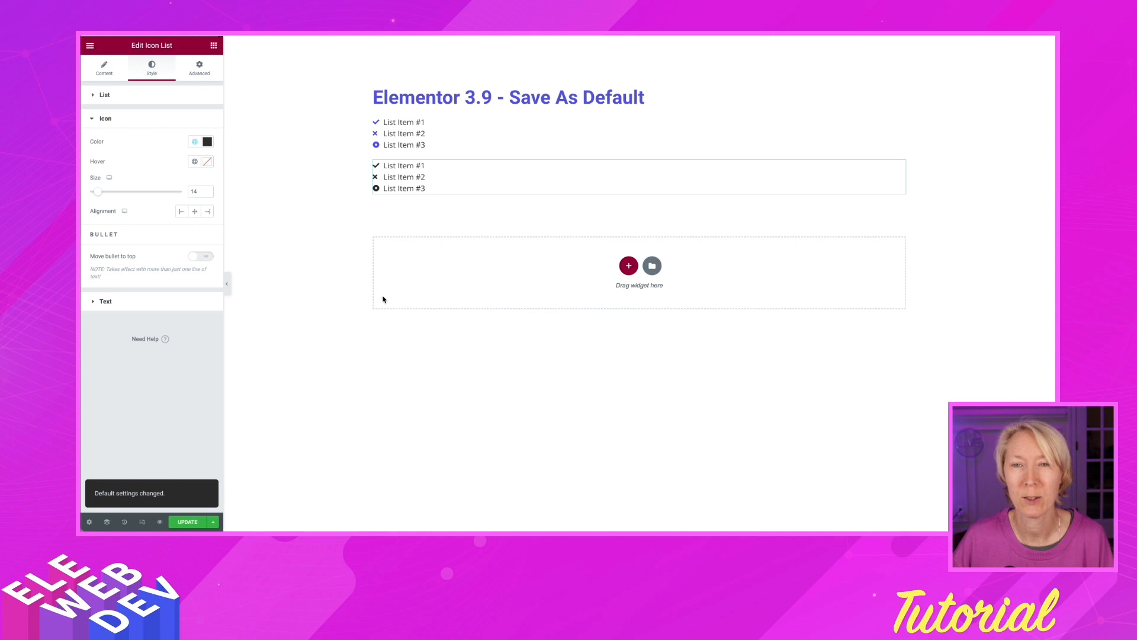
mouse_move(319, 234)
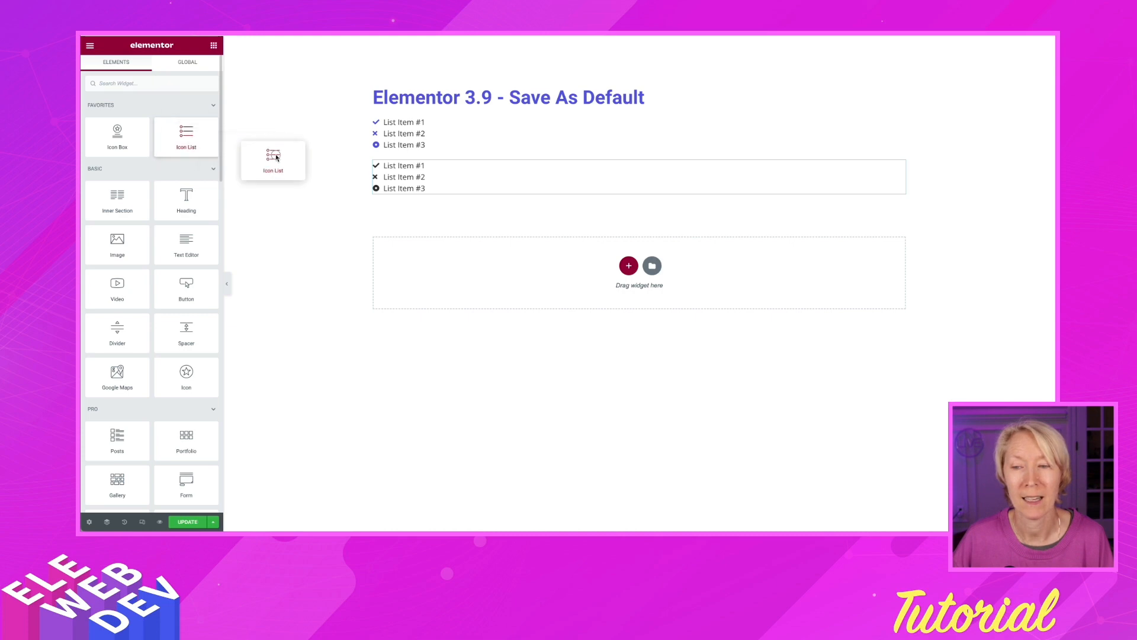
drag(272, 160, 417, 198)
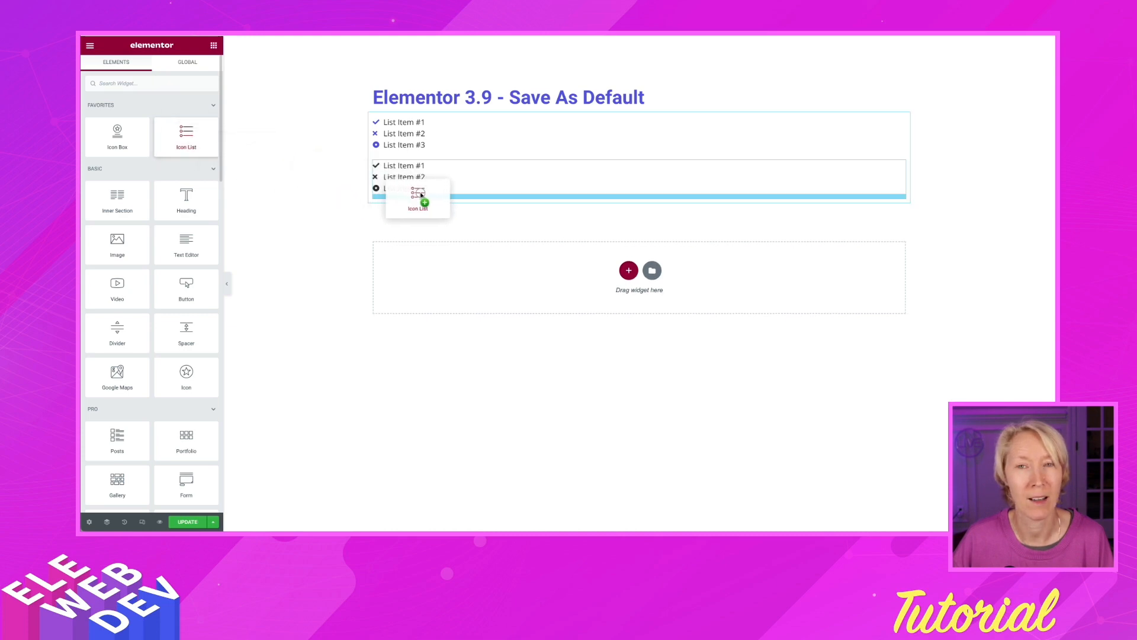